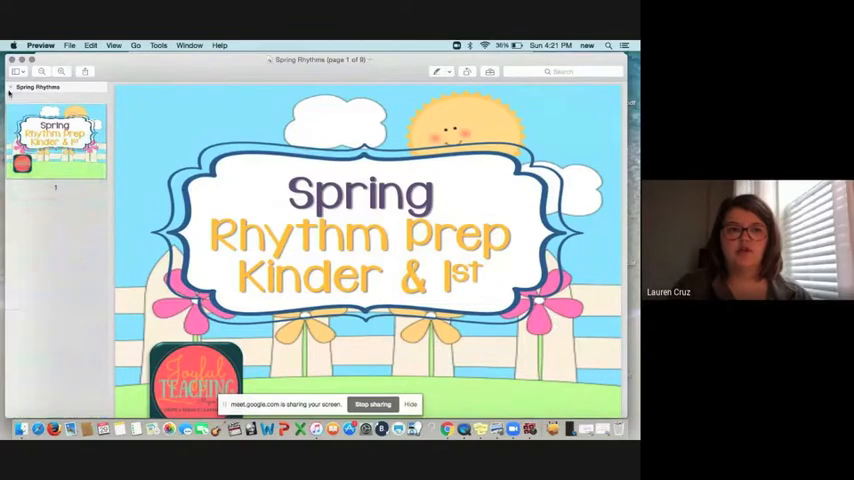
- Switch Preview's sidebar view to Content Only so the PDF page fills the window
click(18, 72)
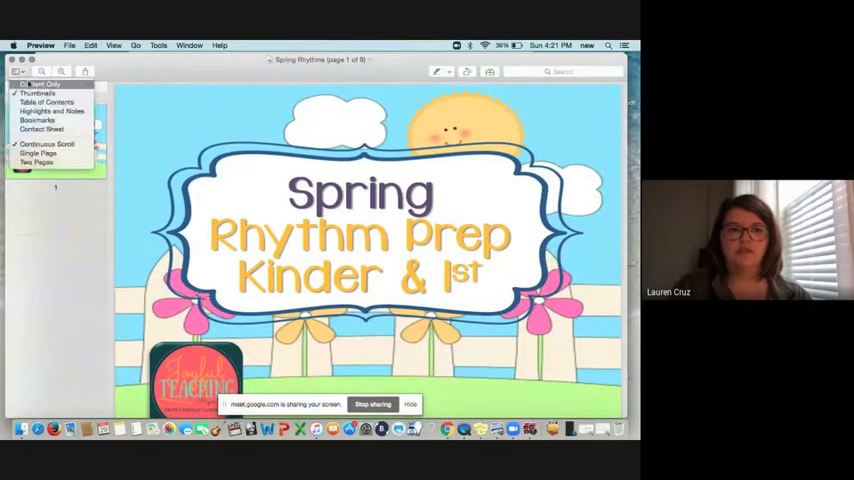
click(38, 92)
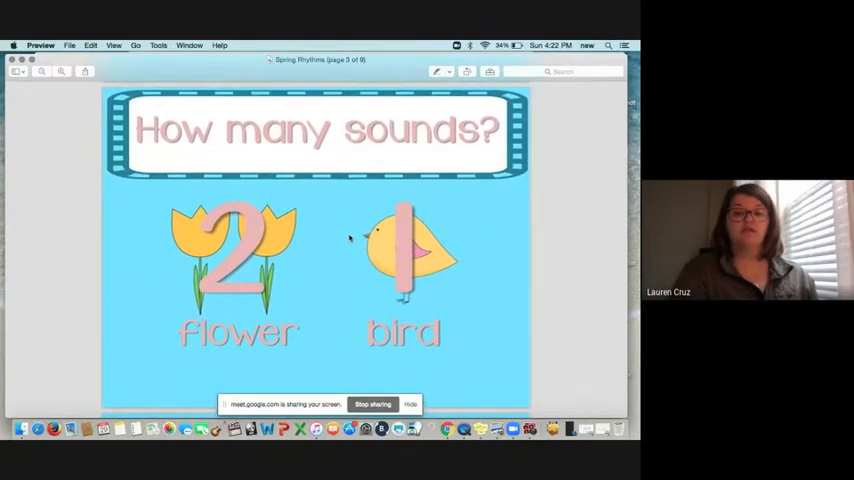
- Scroll down the Spring Rhythms PDF to page 6, the tulip-tulip-bird pattern
scroll(down, 3)
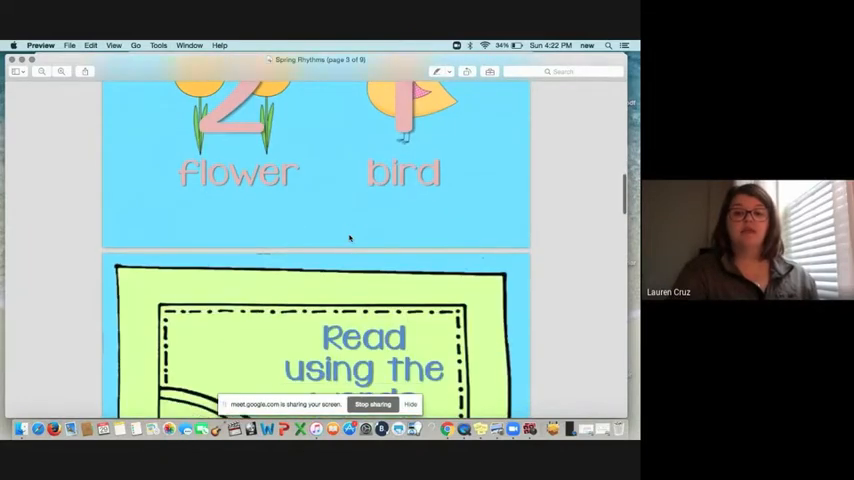
scroll(down, 3)
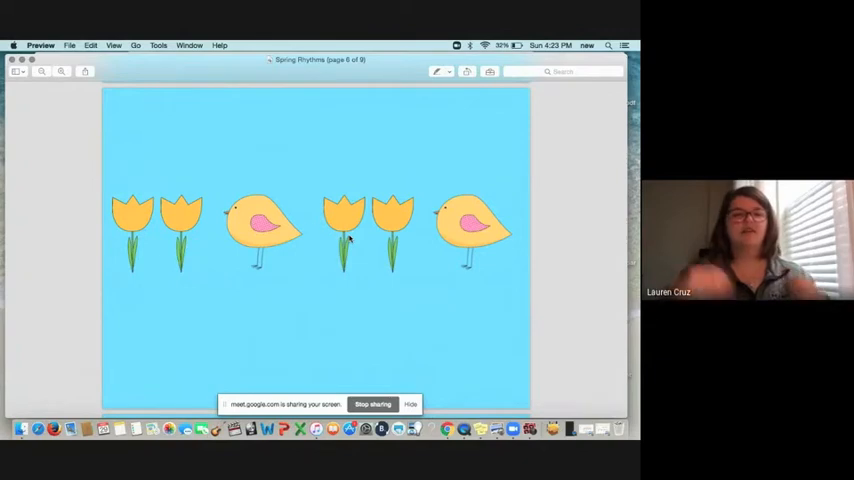
scroll(down, 3)
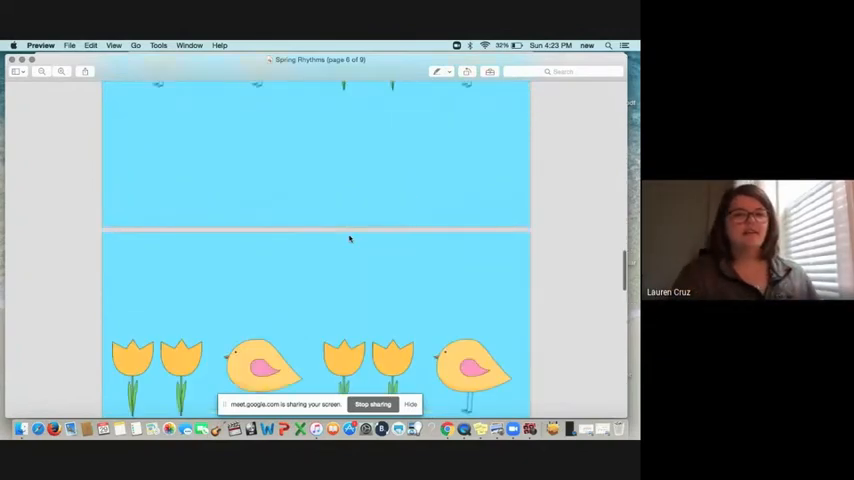